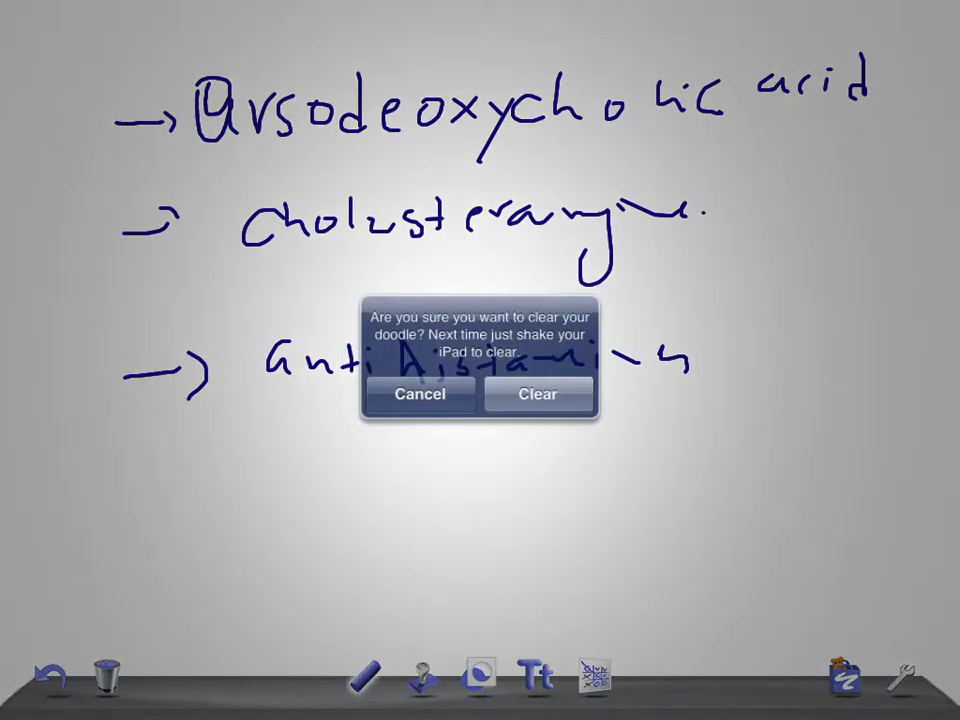
Clear the old drug-name doodle and select the dark blue brush colour.
{"action": "left_click", "coordinate": [536, 392]}
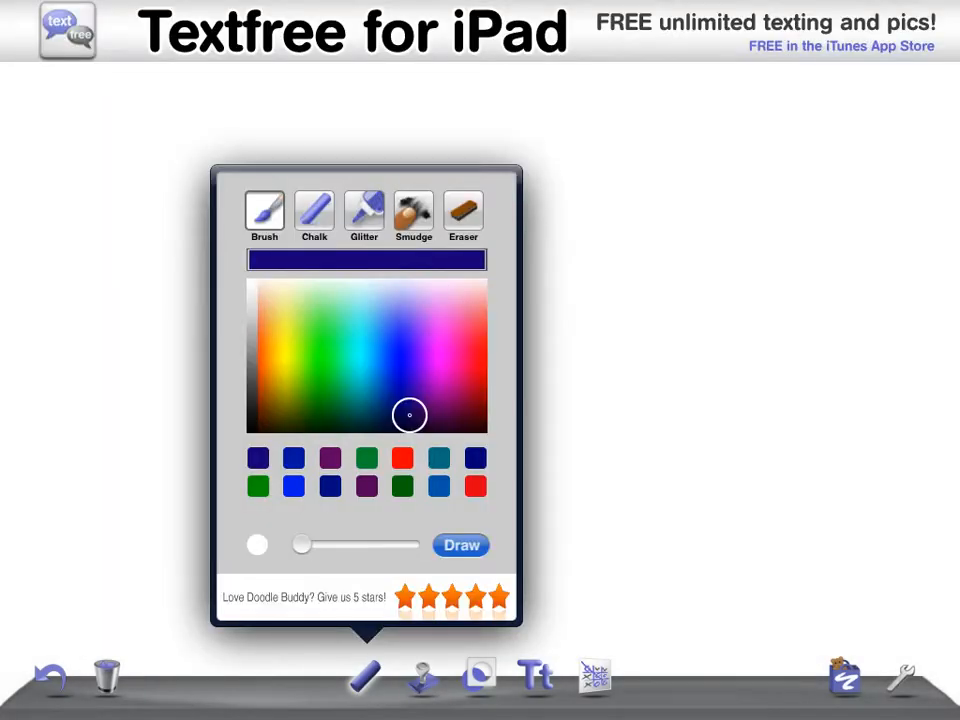
{"action": "left_click", "coordinate": [460, 544]}
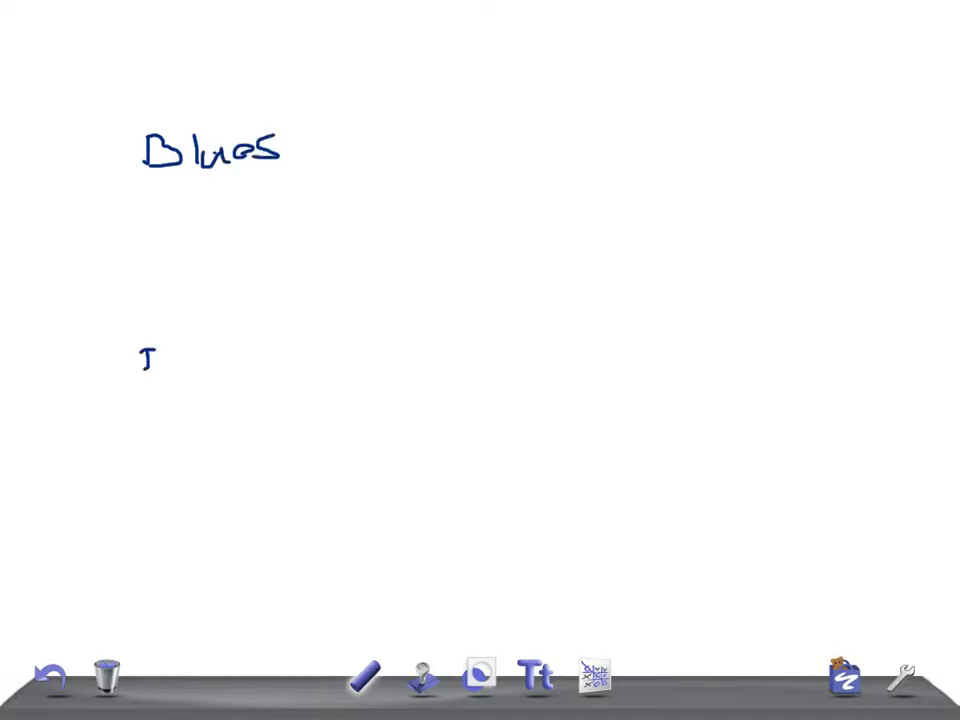
Handwrite 'Depression' below 'Blues' and begin a note beside 'Blues'.
{"action": "left_click_drag", "start_coordinate": [136, 364], "coordinate": [276, 364]}
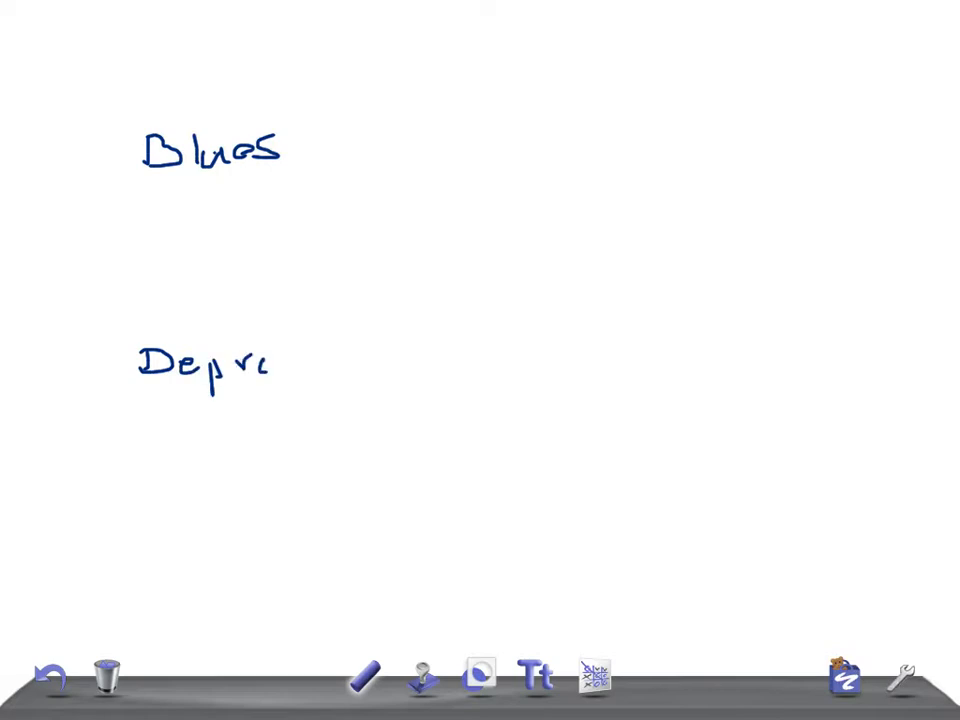
{"action": "left_click_drag", "start_coordinate": [280, 360], "coordinate": [390, 360]}
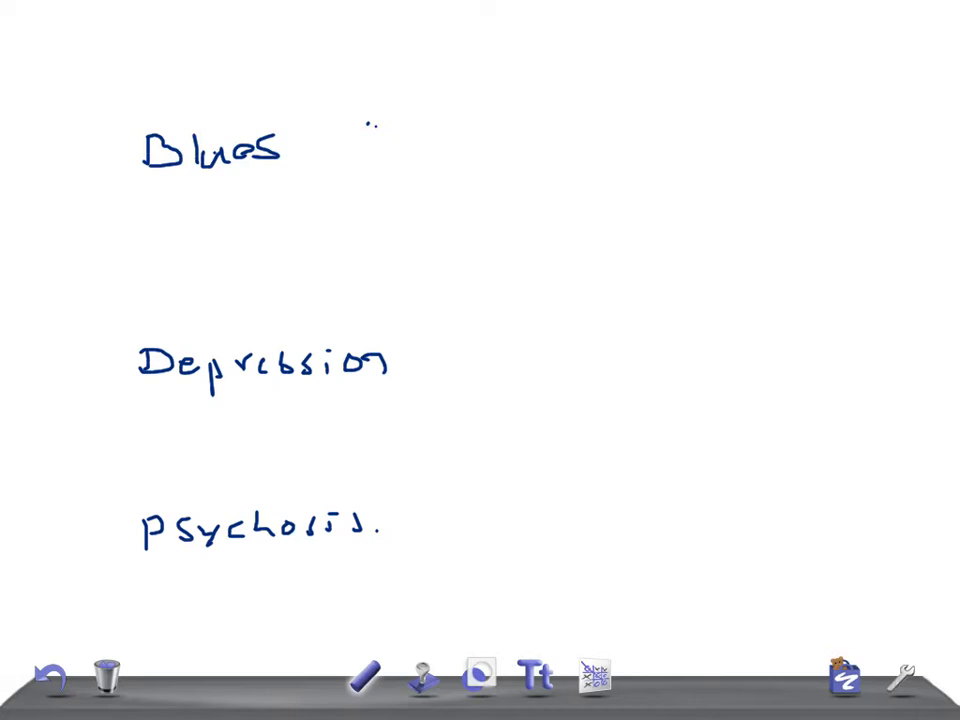
{"action": "left_click_drag", "start_coordinate": [356, 144], "coordinate": [436, 150]}
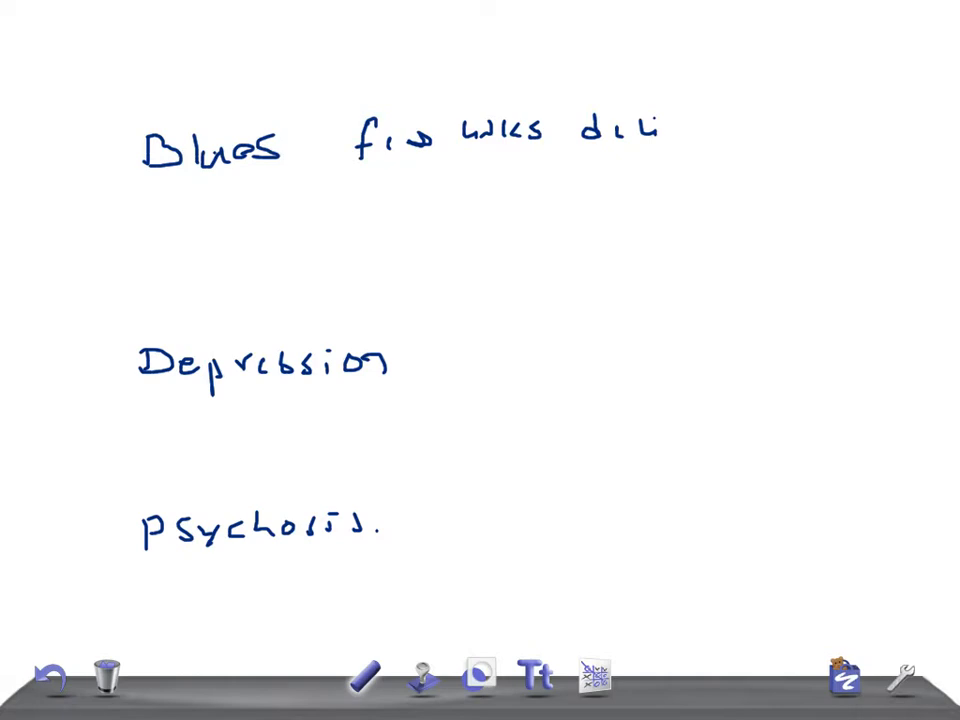
Write the 'few wks duration' timing note beside 'Blues' with a tick beneath.
{"action": "left_click_drag", "start_coordinate": [300, 210], "coordinate": [364, 184]}
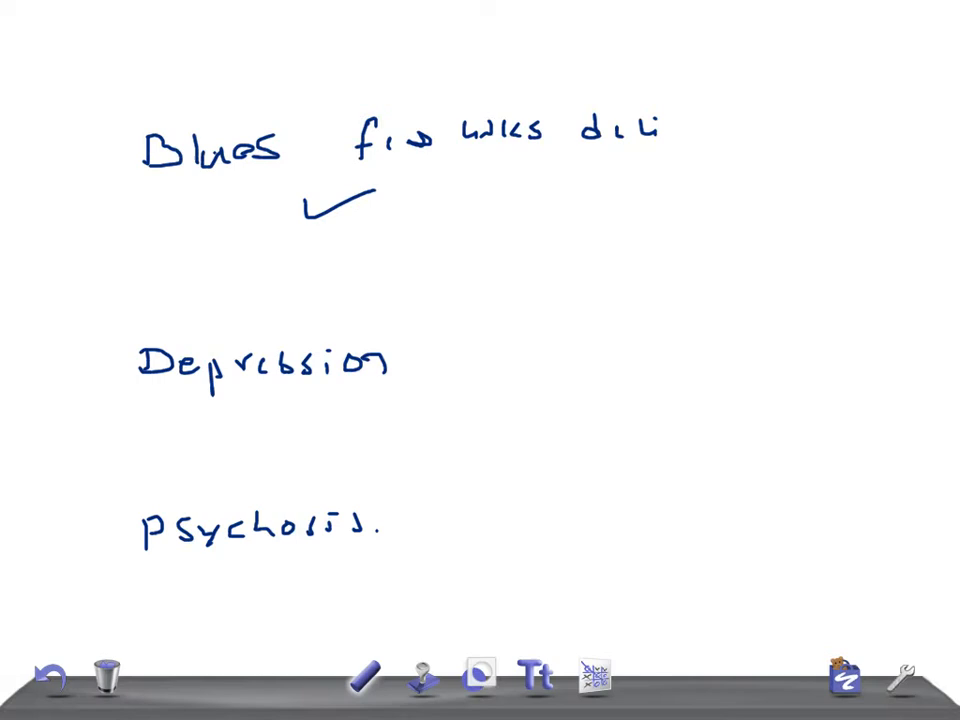
Handwrite the '21,' and 'psy, and' note beside 'Depression'.
{"action": "left_click_drag", "start_coordinate": [450, 350], "coordinate": [456, 380]}
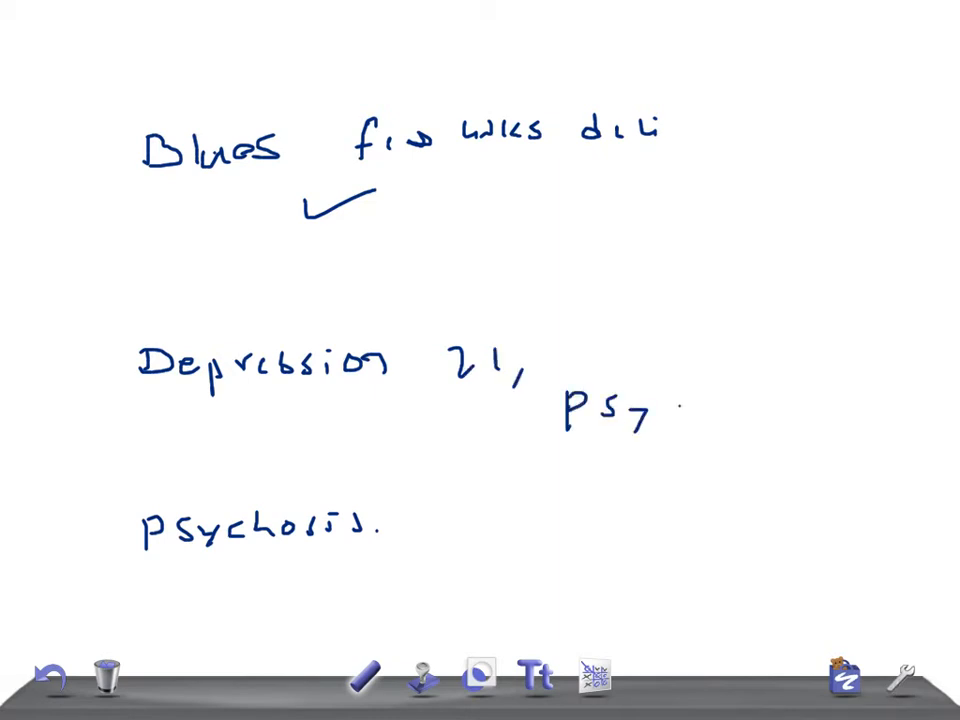
{"action": "left_click_drag", "start_coordinate": [670, 410], "coordinate": [780, 410]}
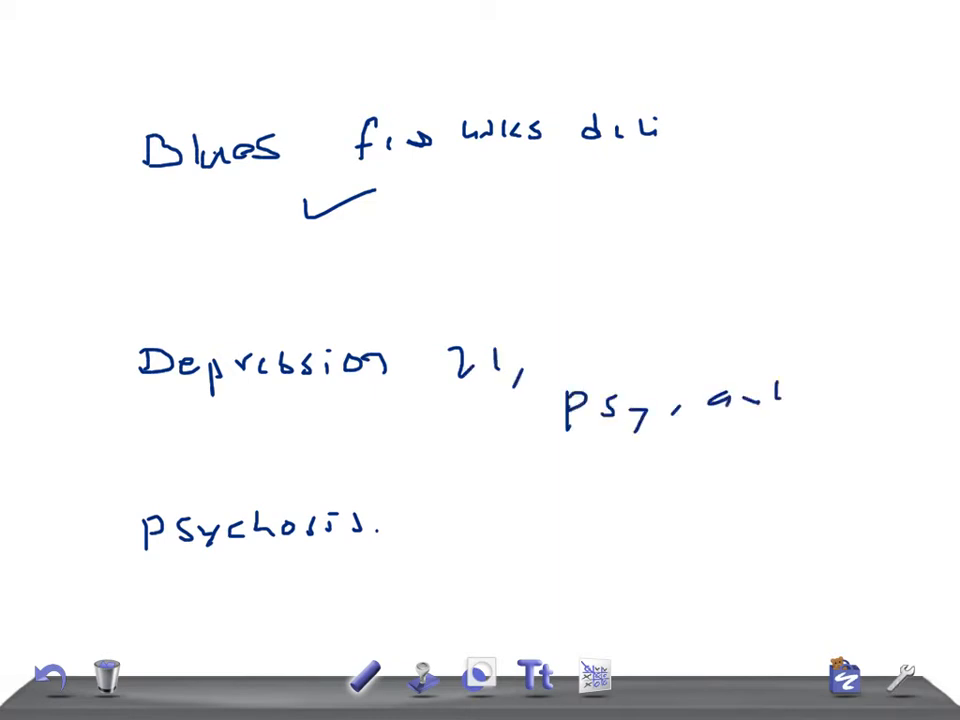